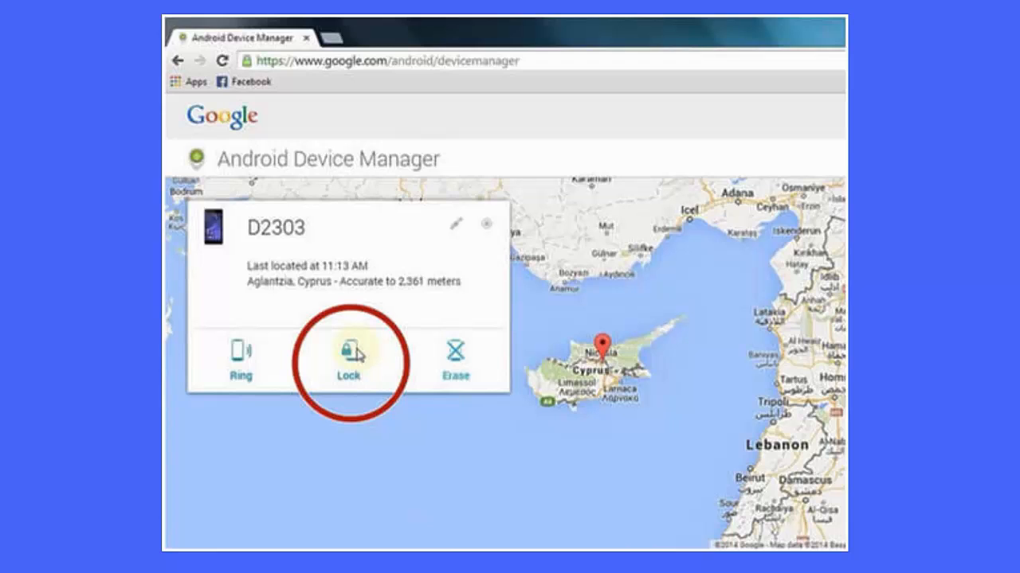
Step: Lock the D2303 phone from its device card to bring up the New lock screen dialog
{"action": "left_click", "coordinate": [348, 355]}
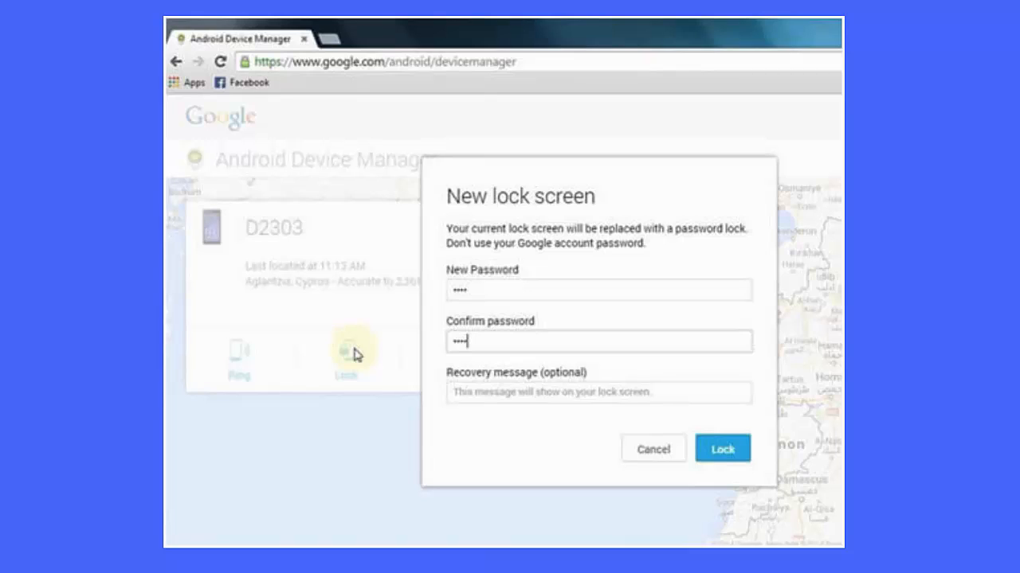
Step: Apply the new password lock to the D2303 phone
{"action": "left_click", "coordinate": [720, 448]}
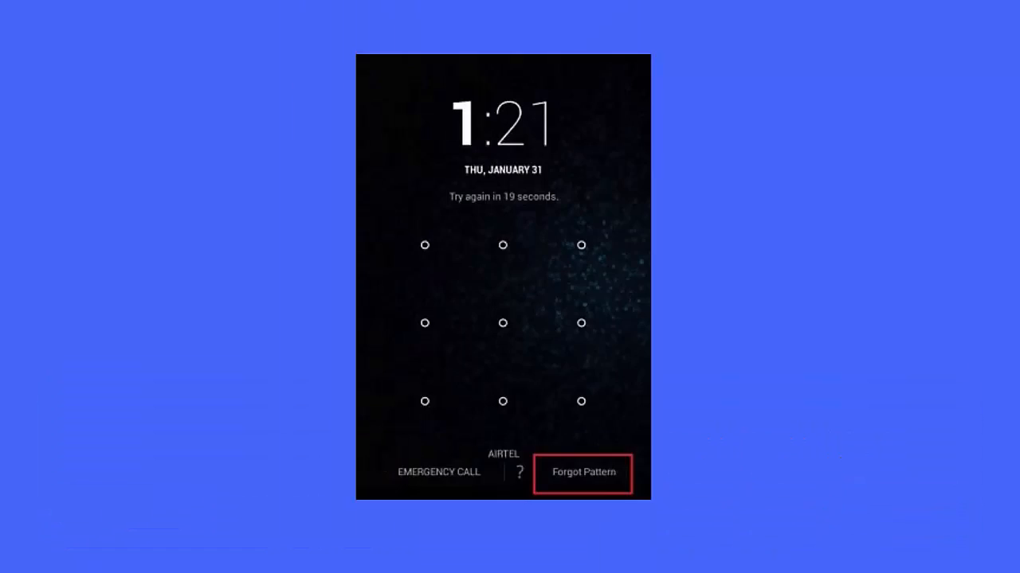
Step: Choose Forgot Pattern, then continue with Google account details to the Account unlock form
{"action": "left_click", "coordinate": [582, 472]}
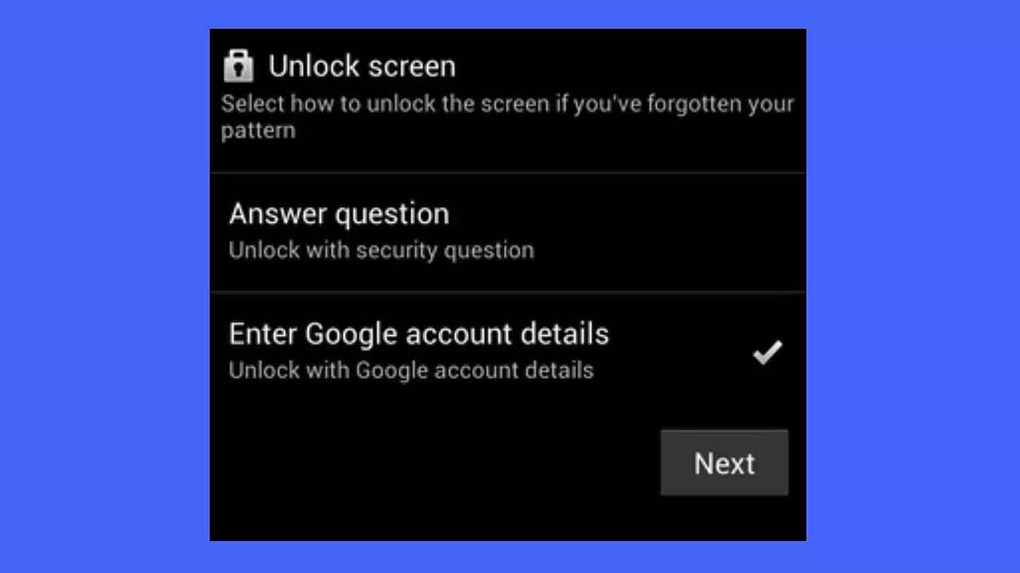
{"action": "left_click", "coordinate": [721, 463]}
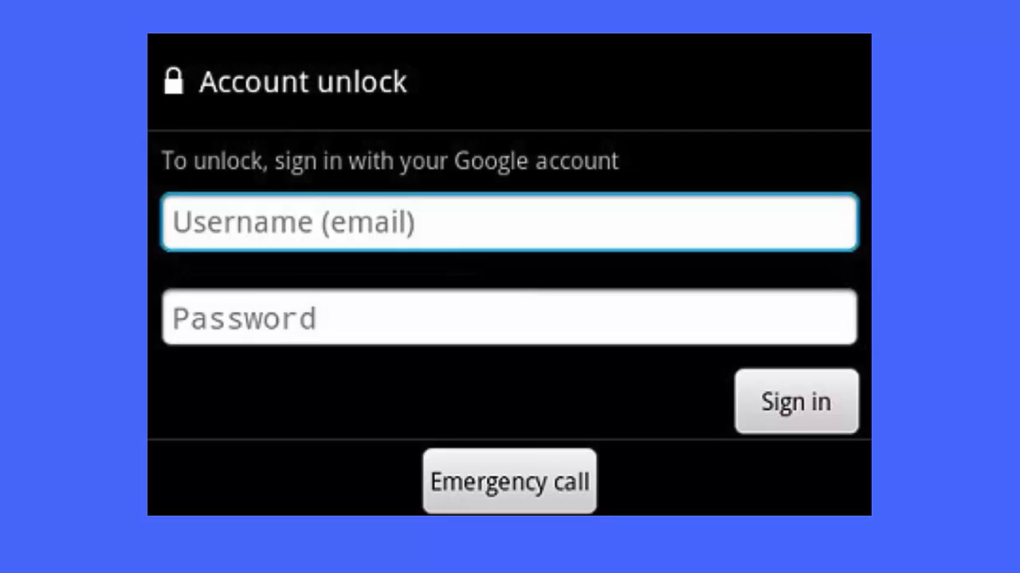